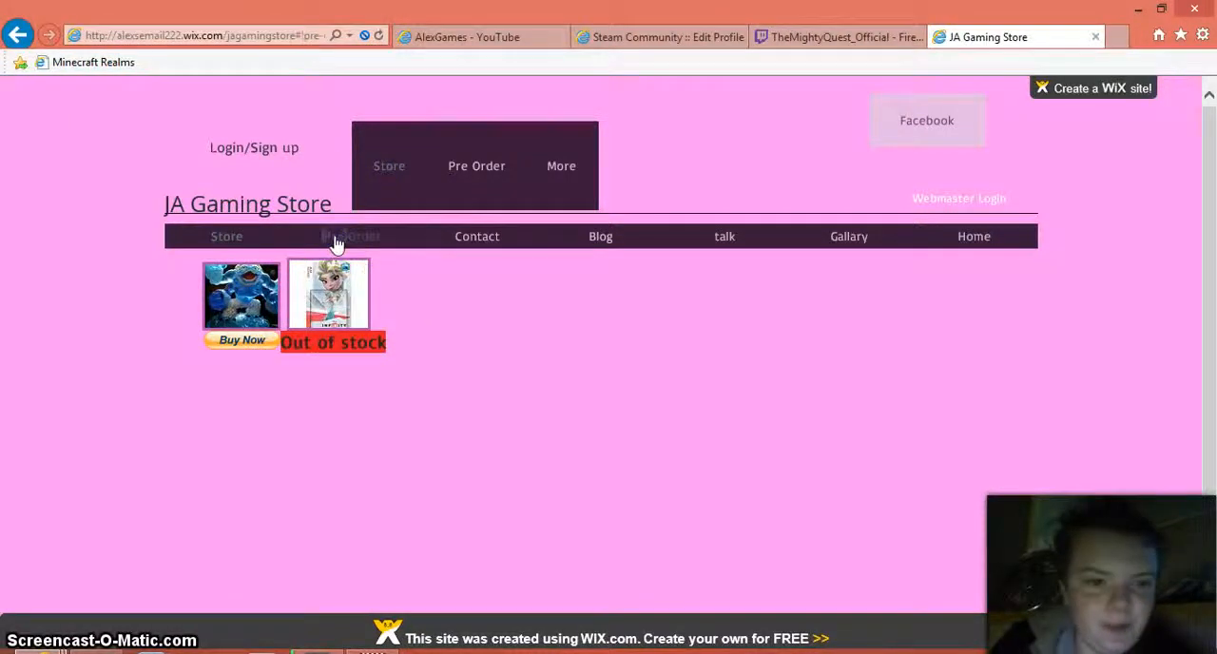
Visit Pre Order, Contact and Store, try buying the blue creature figure, then revisit Pre Order and Contact
{"action": "left_click", "coordinate": [351, 236]}
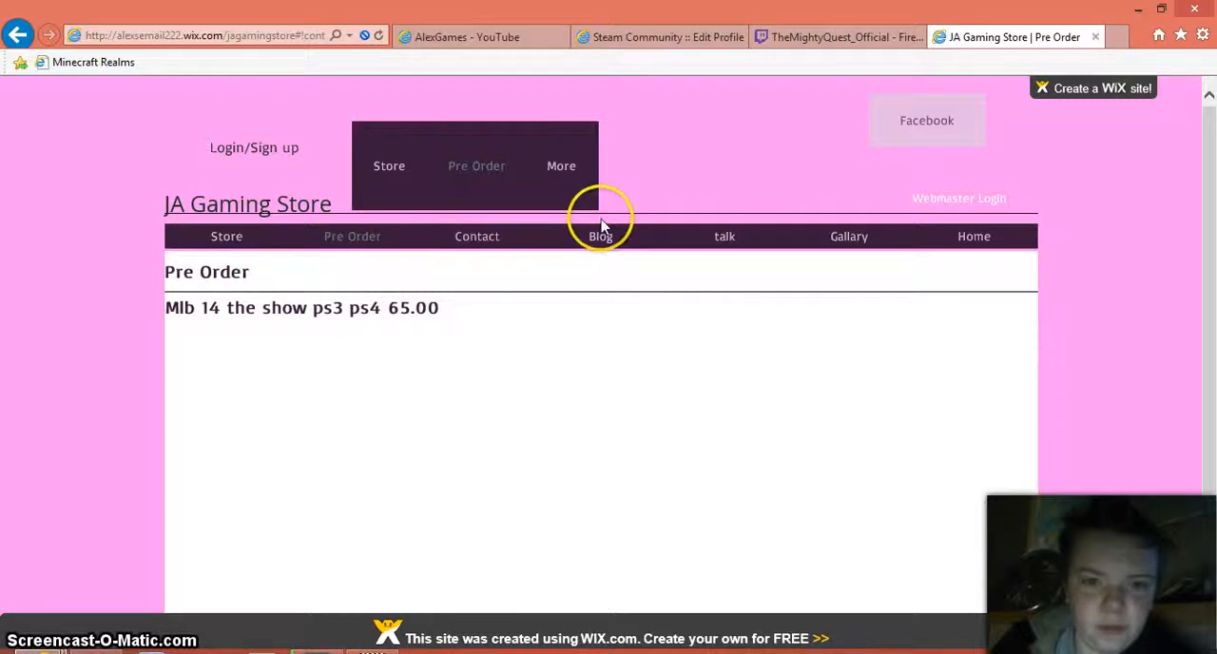
{"action": "left_click", "coordinate": [561, 166]}
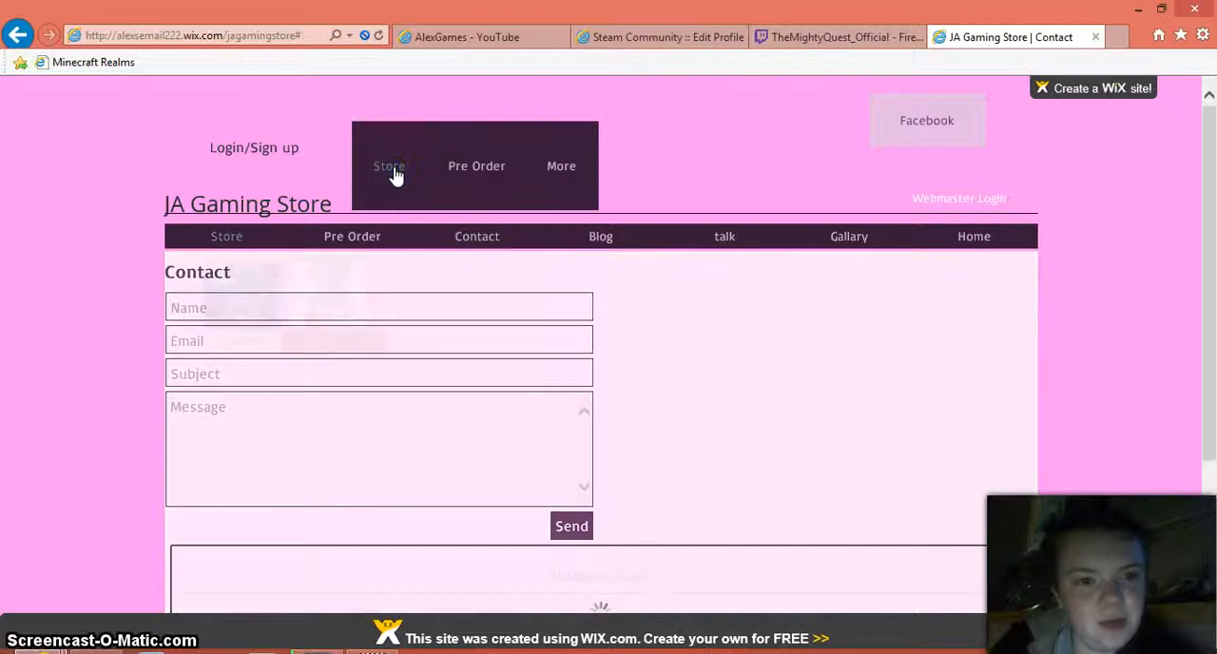
{"action": "left_click", "coordinate": [388, 165]}
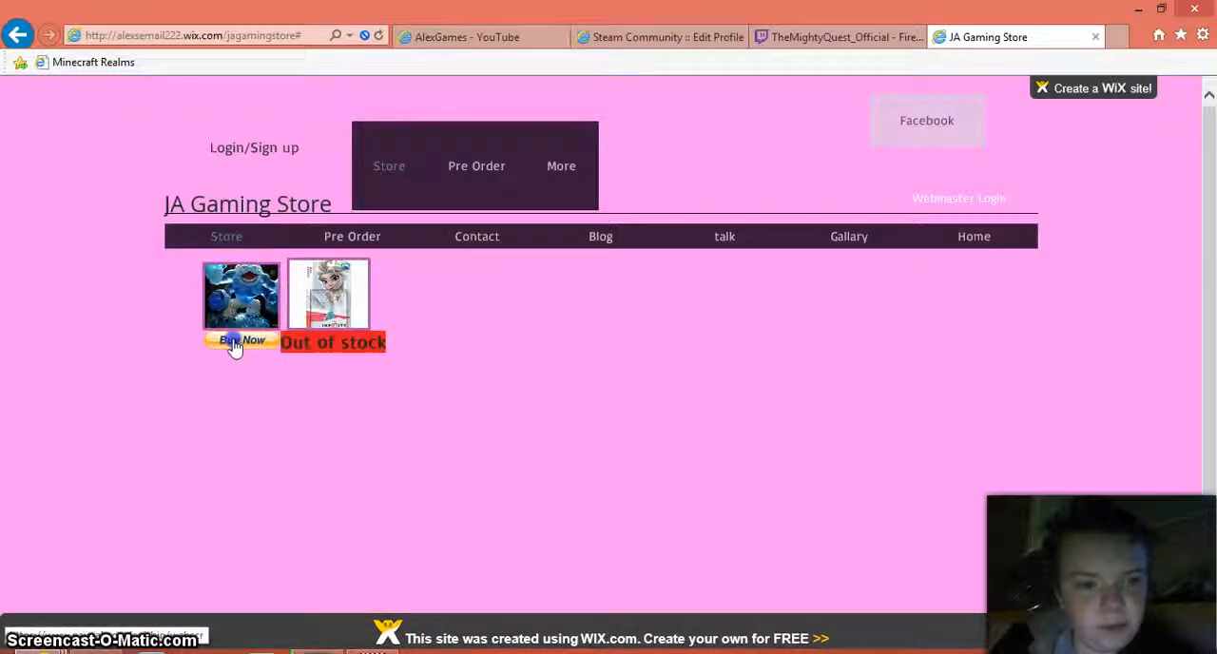
{"action": "left_click", "coordinate": [241, 340]}
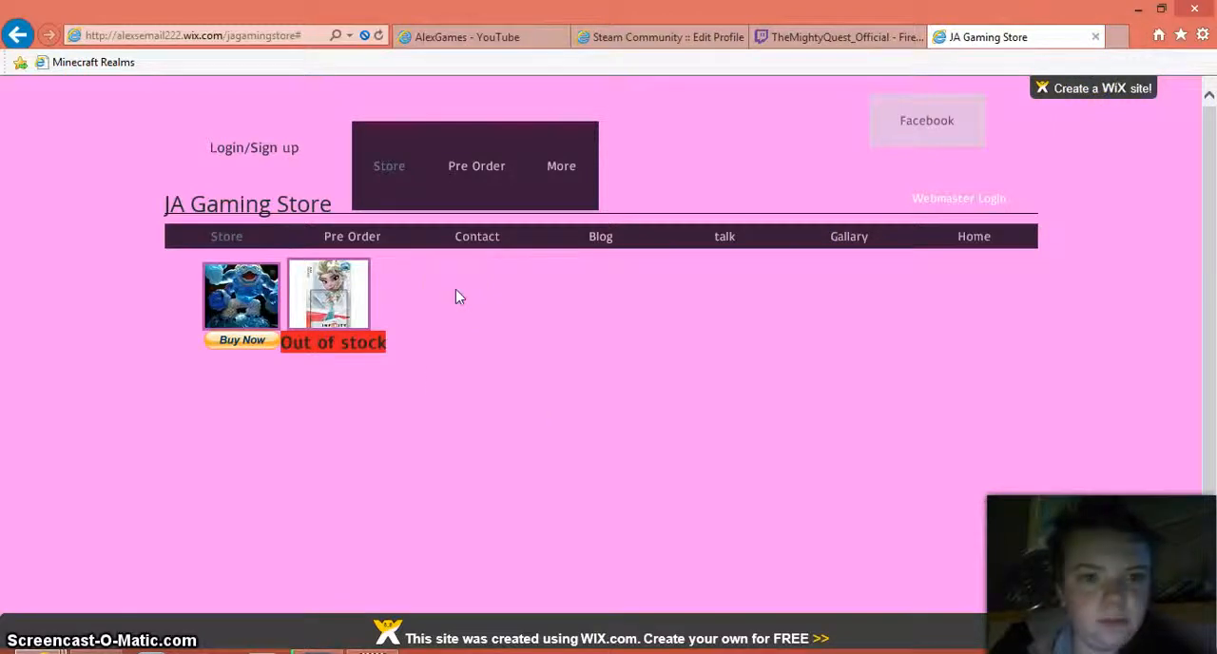
{"action": "mouse_move", "coordinate": [571, 47]}
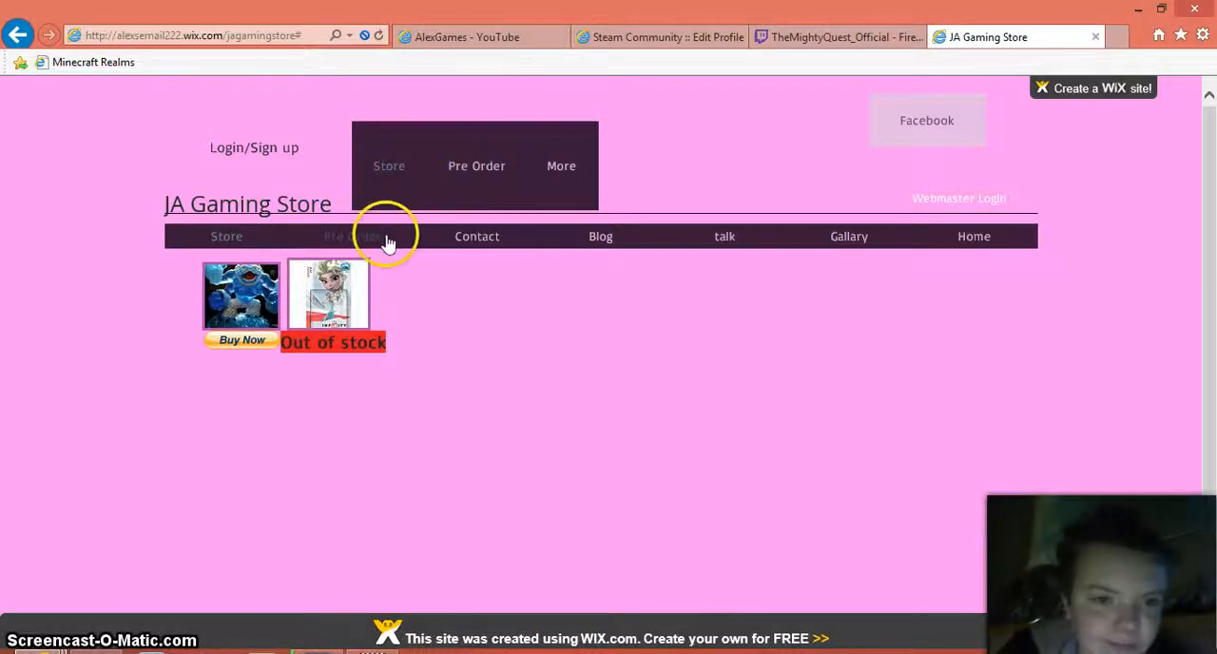
{"action": "left_click", "coordinate": [352, 236]}
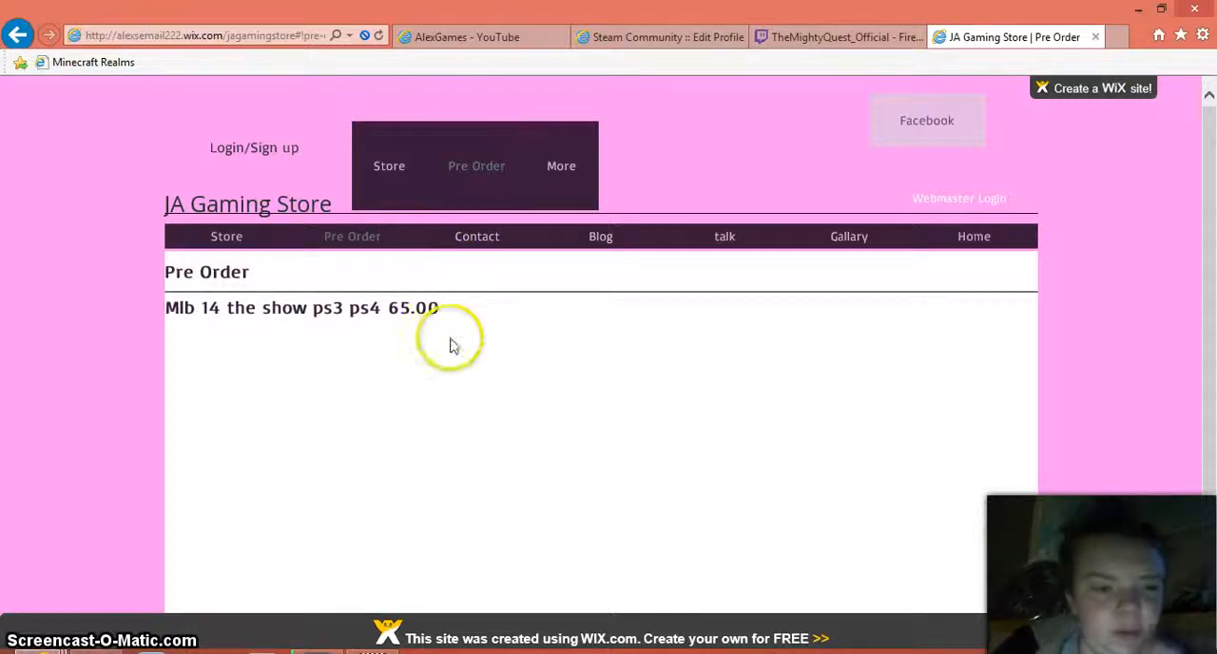
{"action": "mouse_move", "coordinate": [359, 357]}
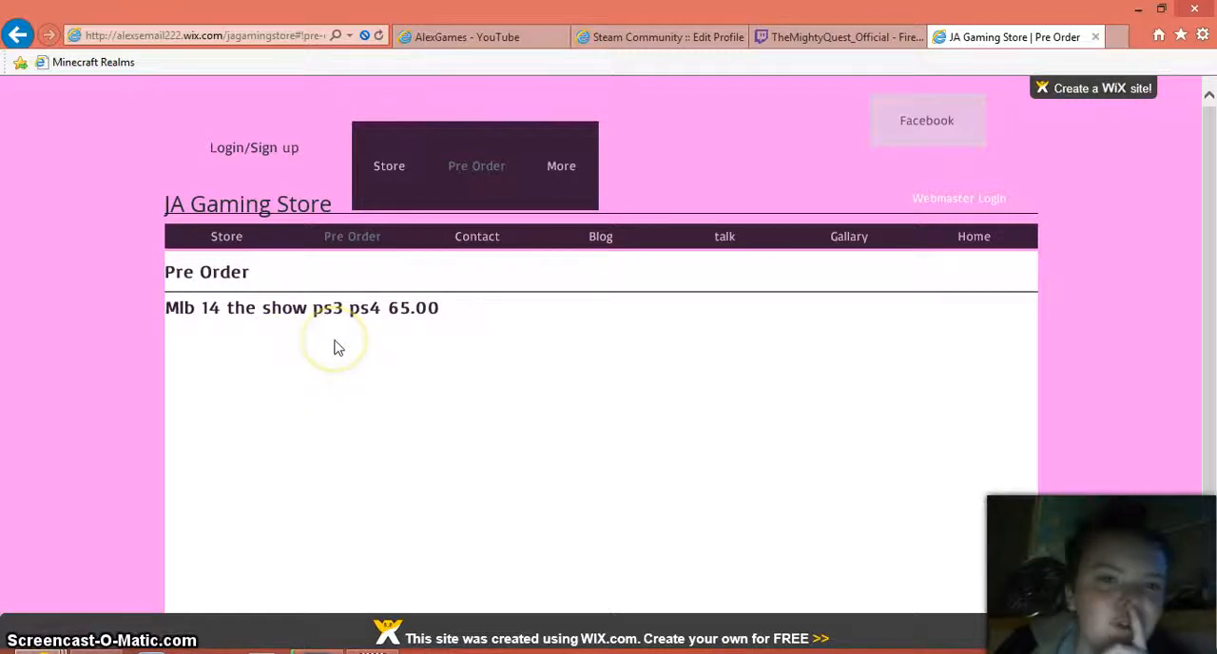
{"action": "left_click", "coordinate": [560, 165]}
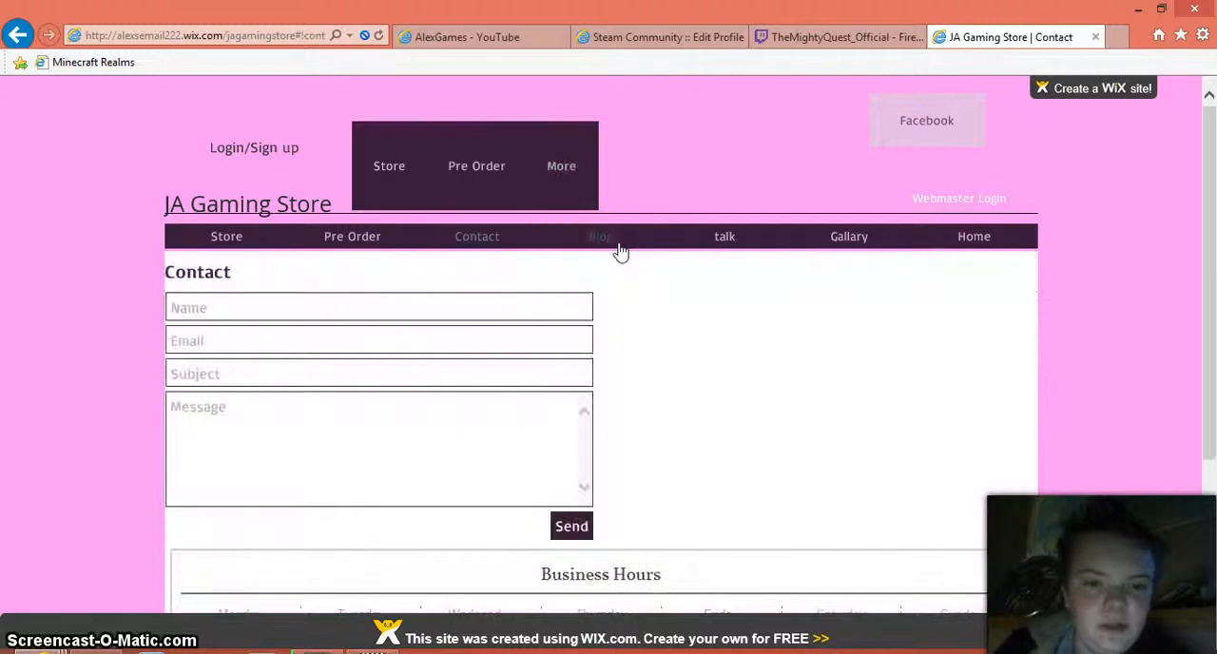
Scroll down the Contact page to view the business hours and contact details in the footer
{"action": "scroll", "scroll_direction": "down", "scroll_amount": 3}
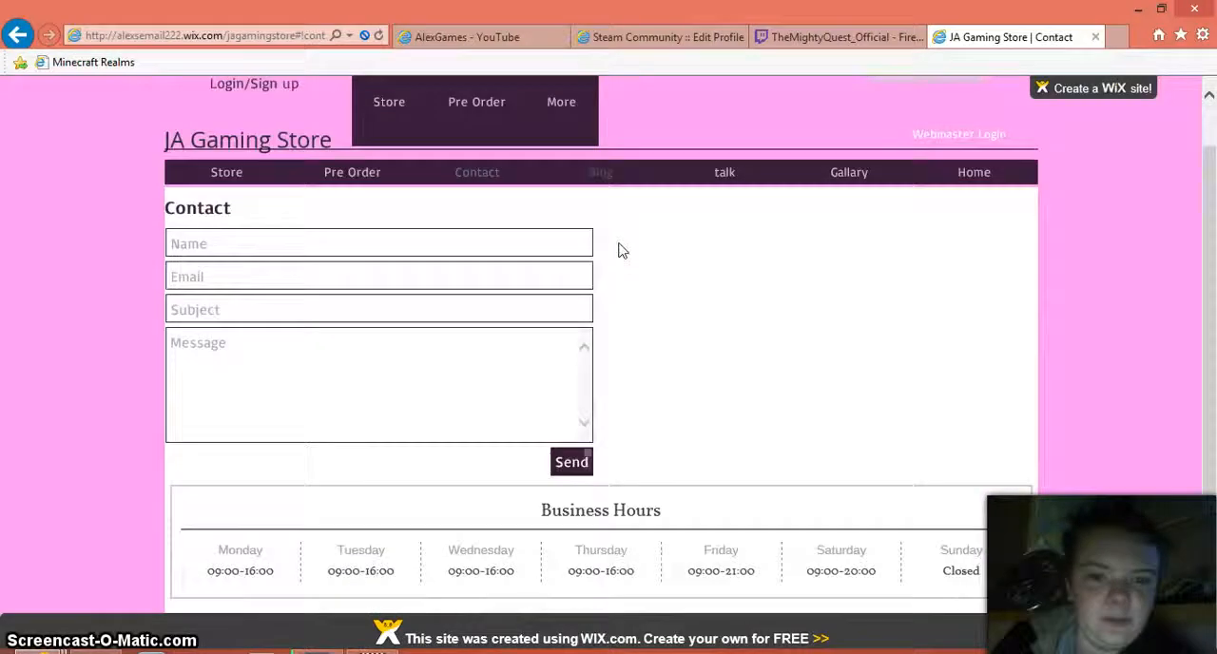
{"action": "scroll", "scroll_direction": "down", "scroll_amount": 3}
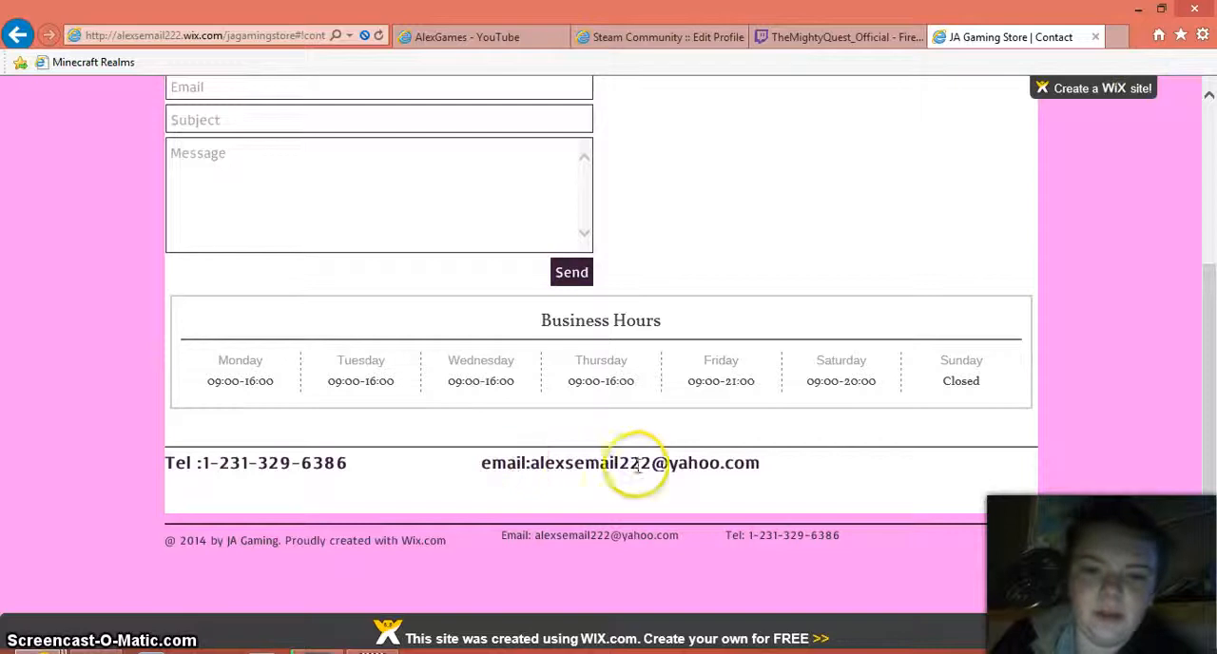
{"action": "mouse_move", "coordinate": [711, 454]}
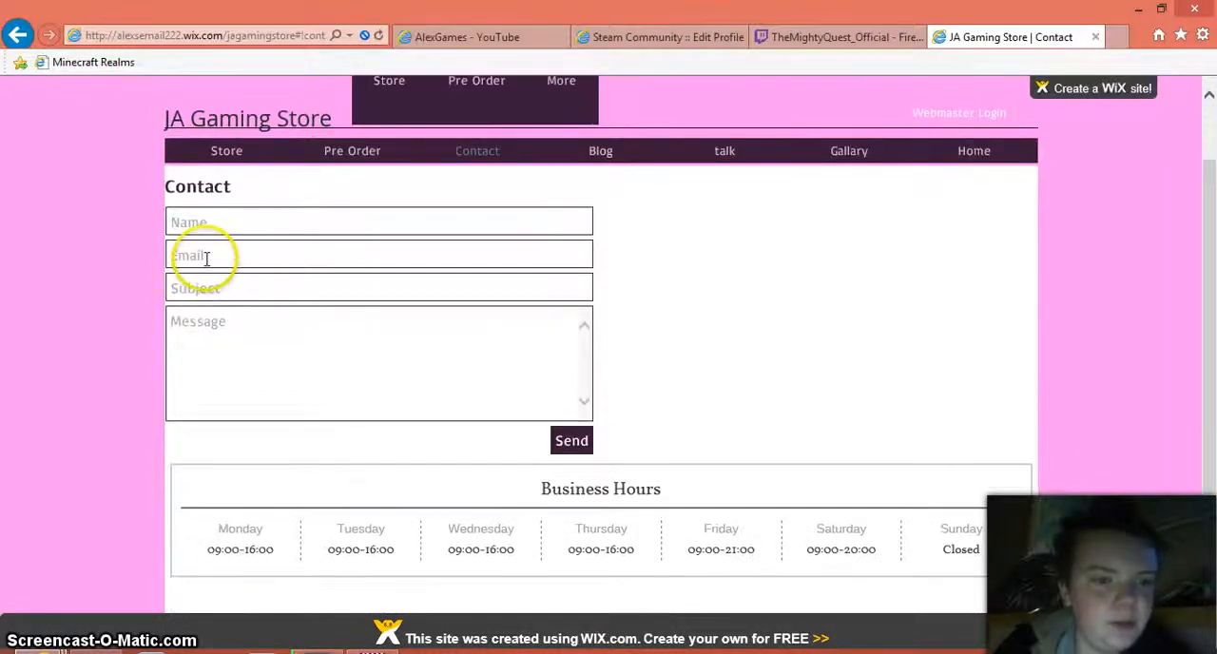
{"action": "mouse_move", "coordinate": [430, 391]}
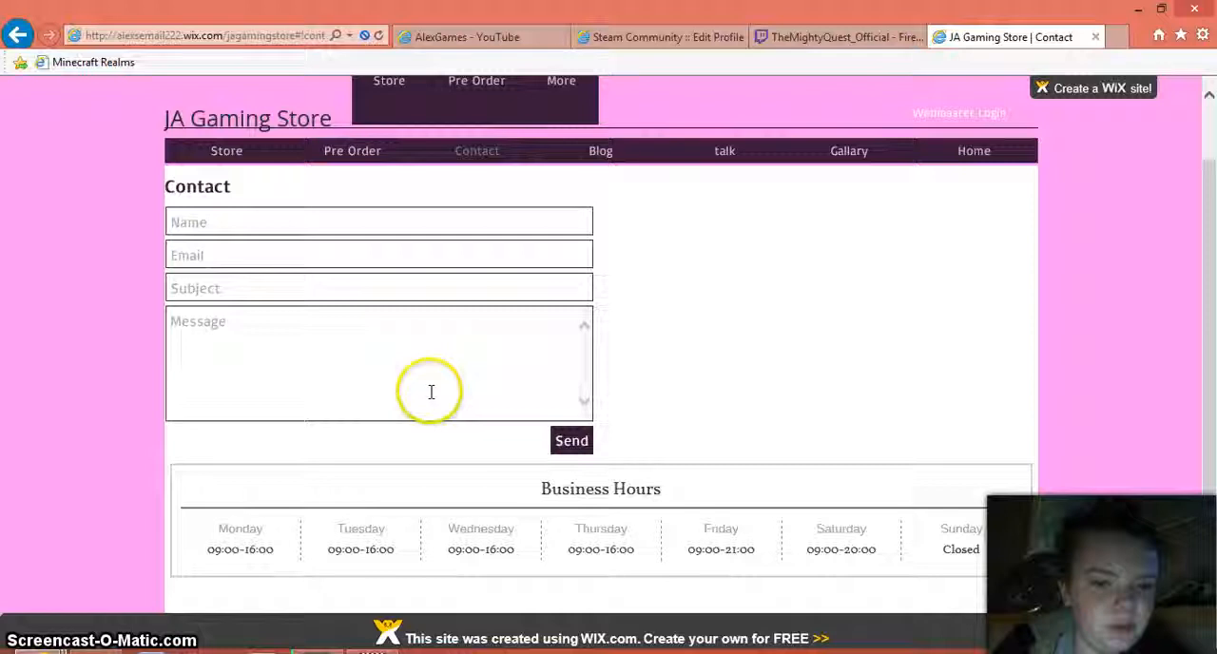
{"action": "scroll", "scroll_direction": "down", "scroll_amount": 3}
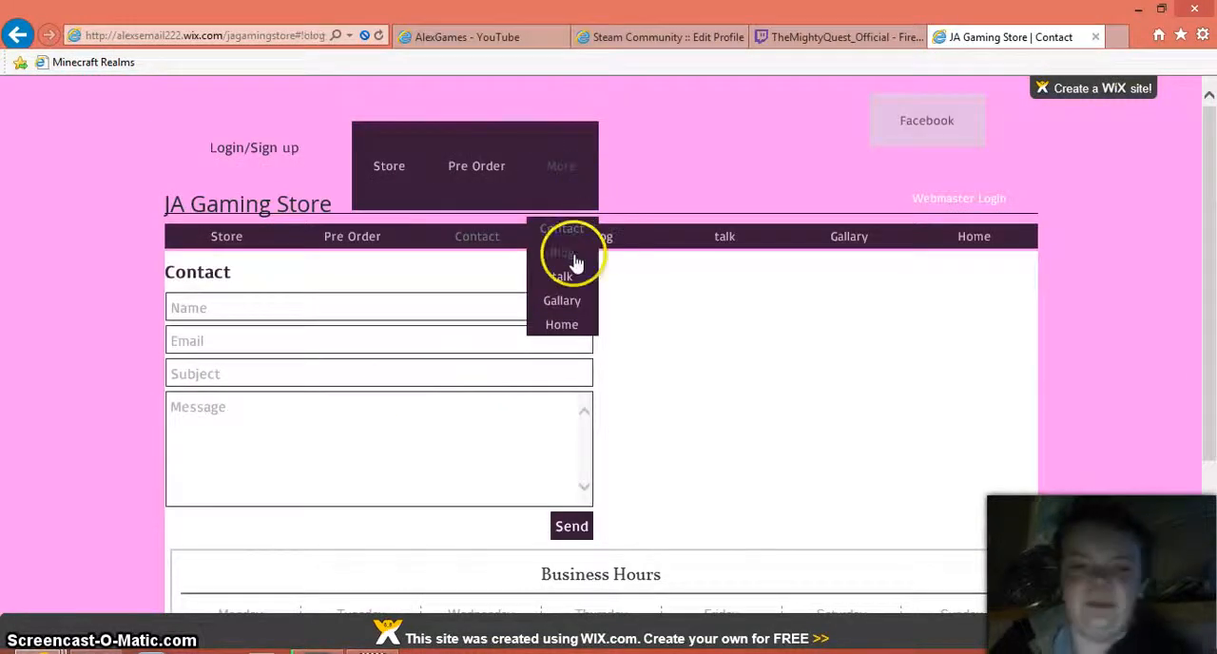
{"action": "mouse_move", "coordinate": [562, 300]}
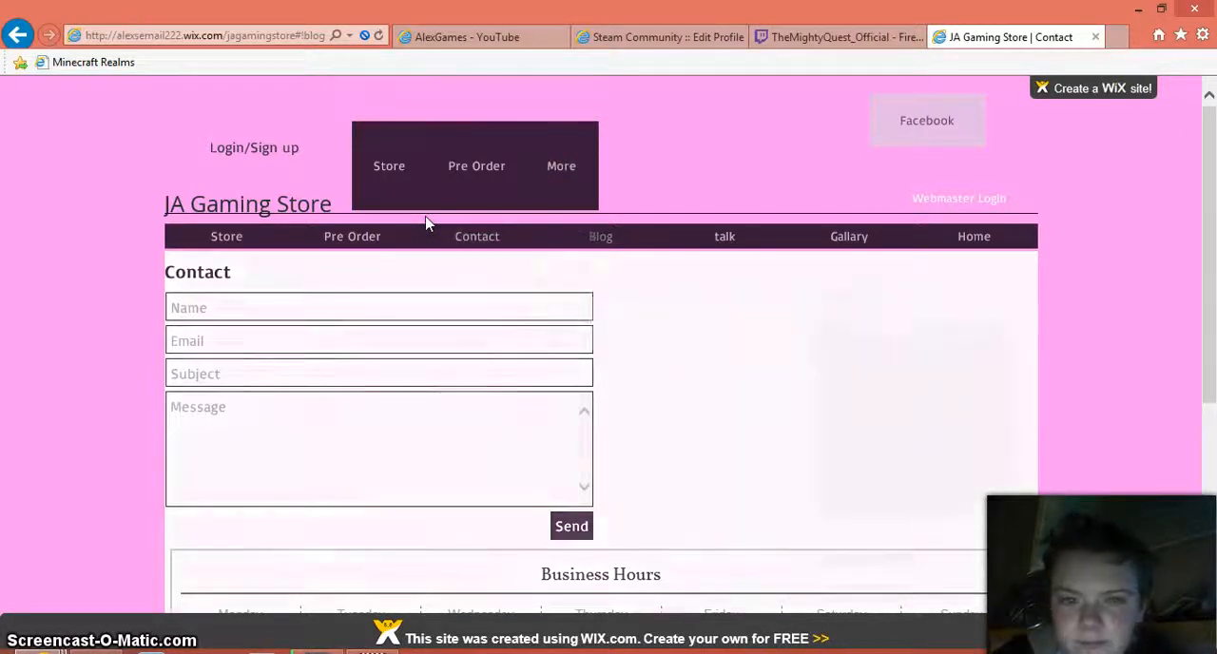
Browse the Blog posts about Elsa being sold out and Ferb joining Disney Infinity
{"action": "left_click", "coordinate": [600, 236]}
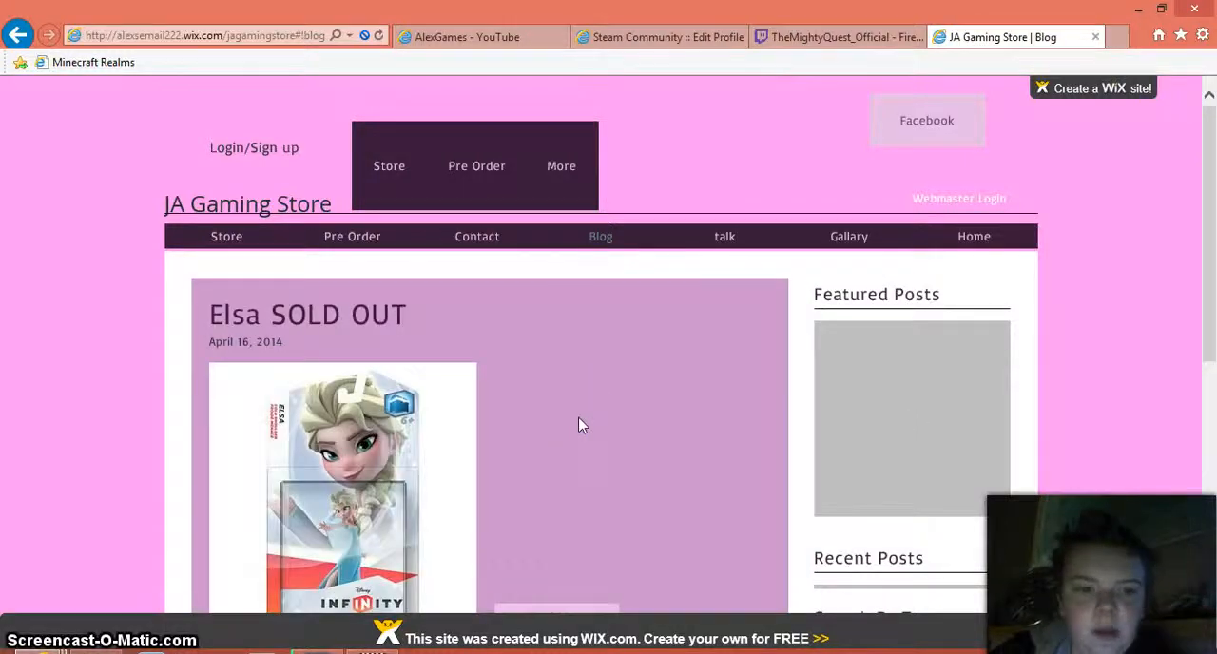
{"action": "scroll", "scroll_direction": "down", "scroll_amount": 3}
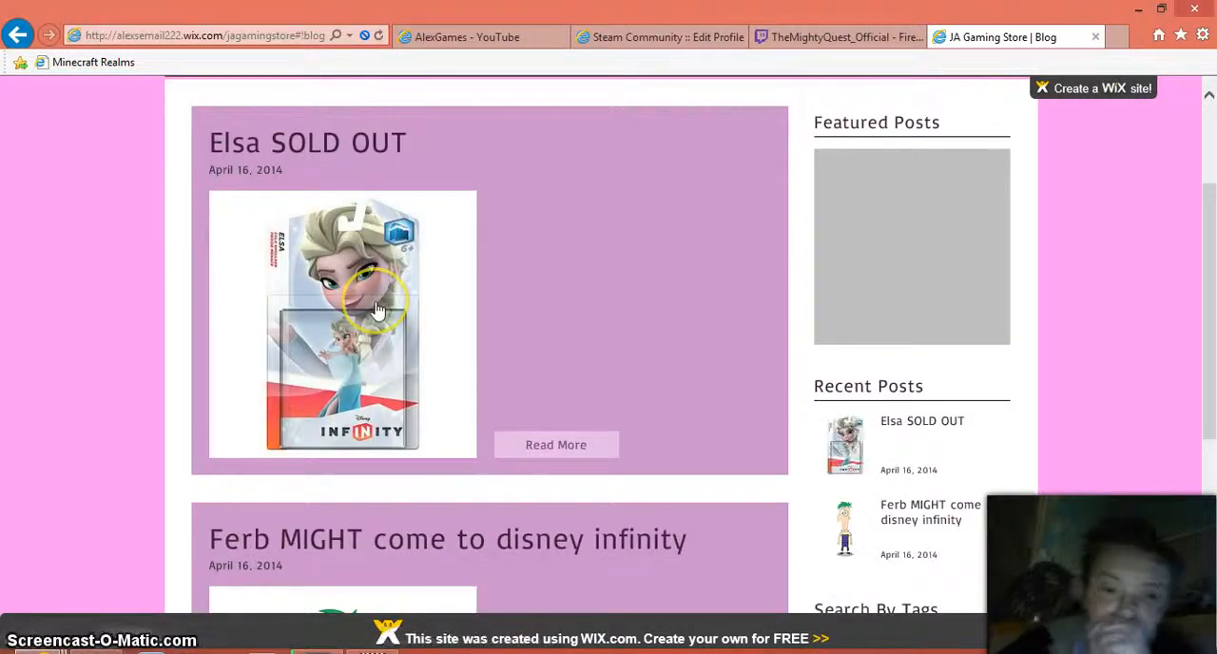
{"action": "scroll", "scroll_direction": "down", "scroll_amount": 3}
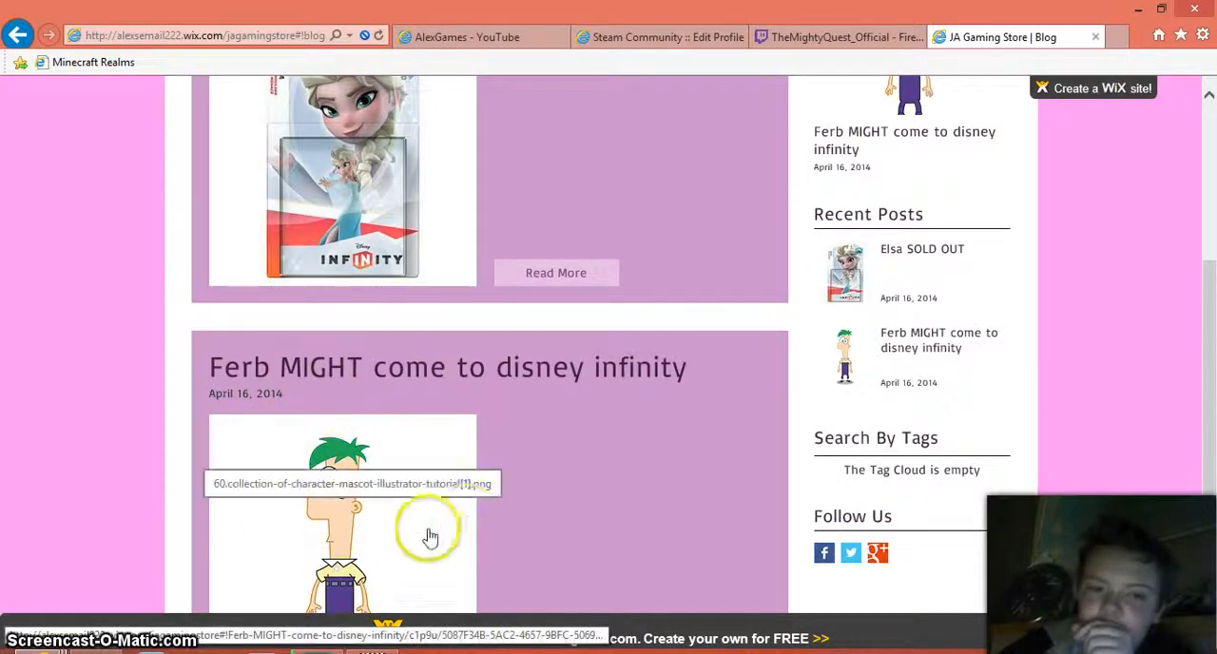
{"action": "scroll", "scroll_direction": "up", "scroll_amount": 3}
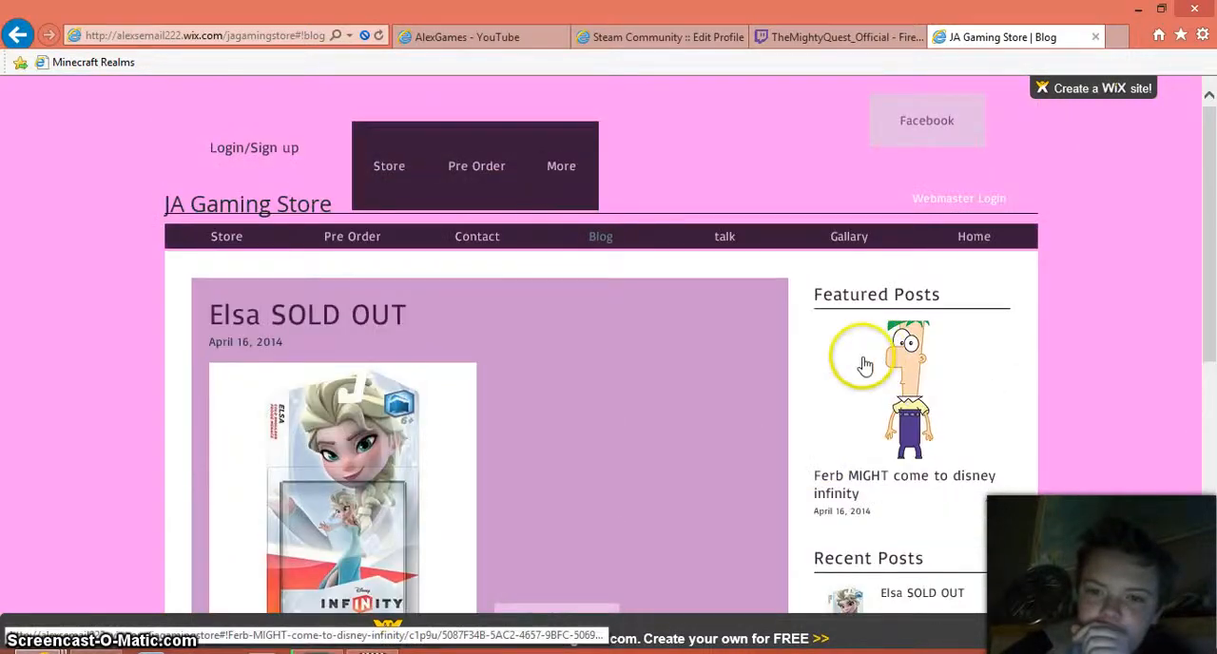
From the More menu, visit the talk page, the Gallary page, then Home
{"action": "left_click", "coordinate": [561, 165]}
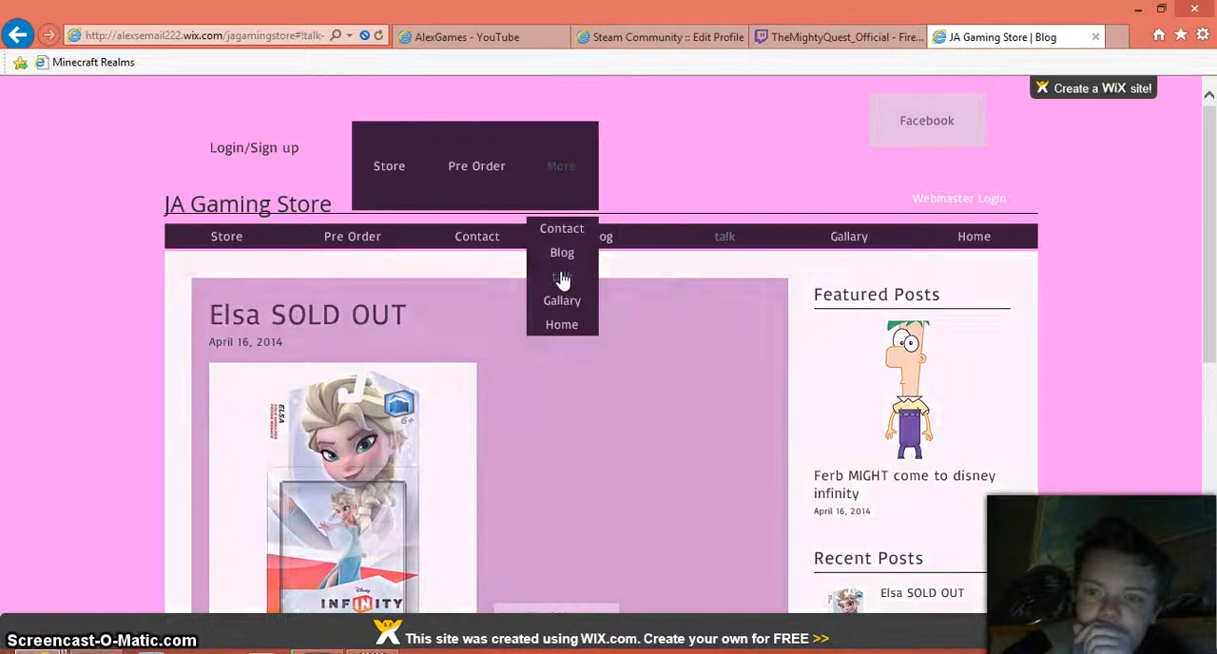
{"action": "left_click", "coordinate": [561, 277]}
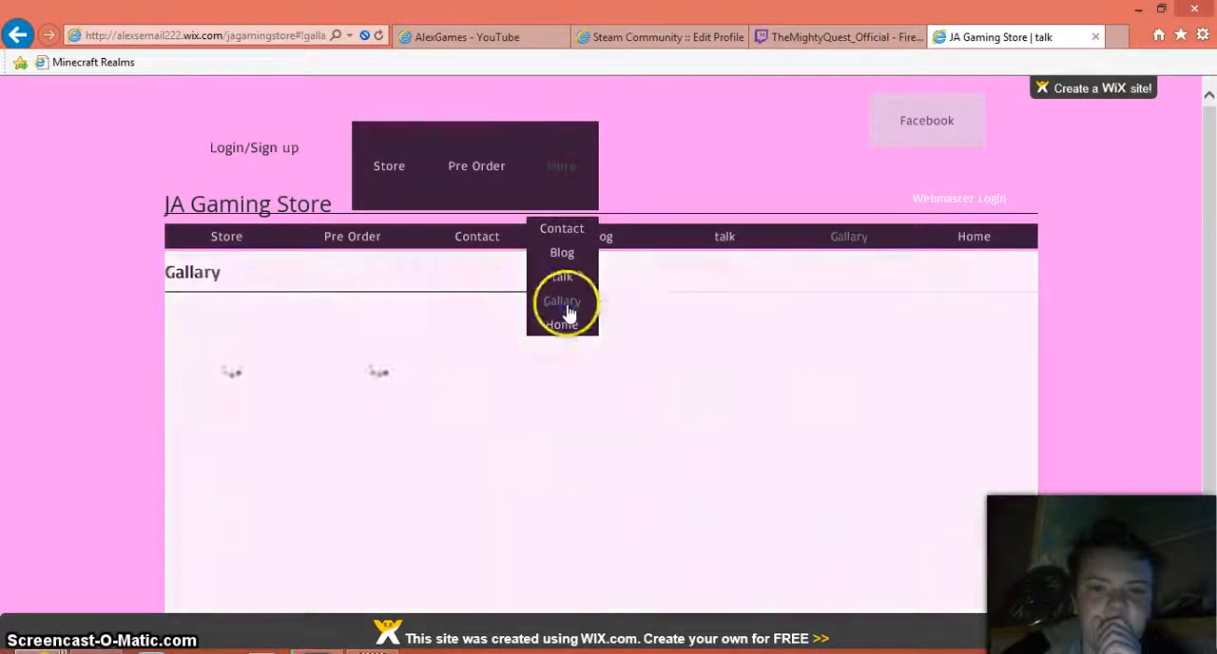
{"action": "left_click", "coordinate": [562, 301]}
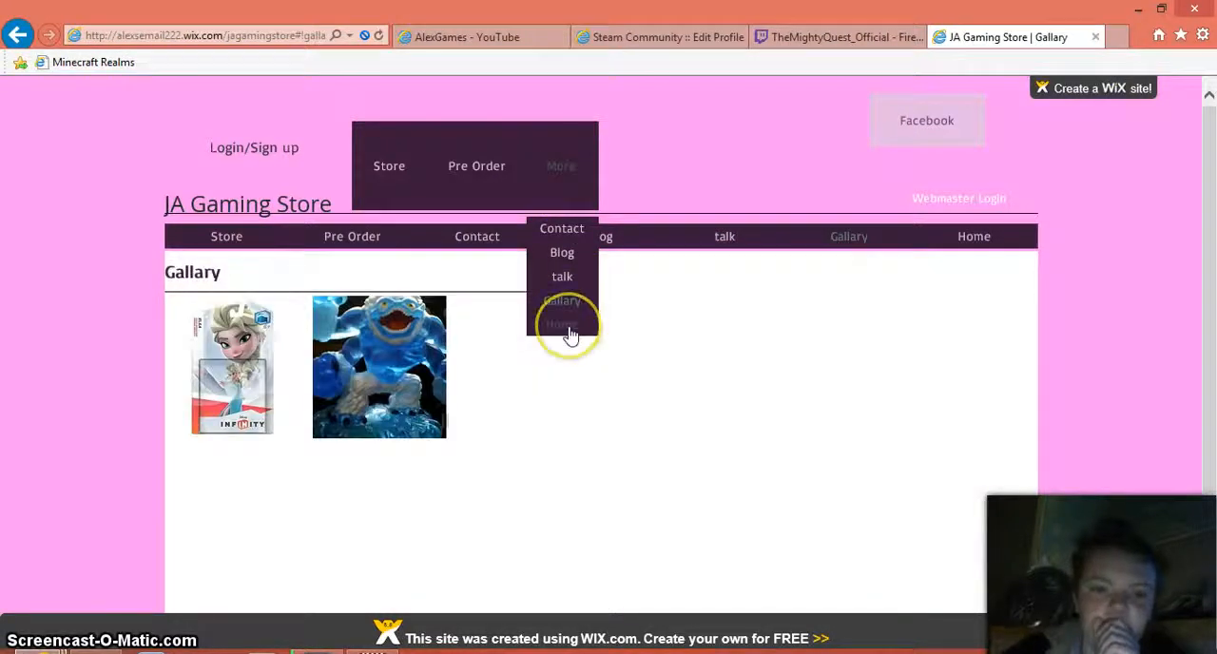
{"action": "left_click", "coordinate": [561, 324]}
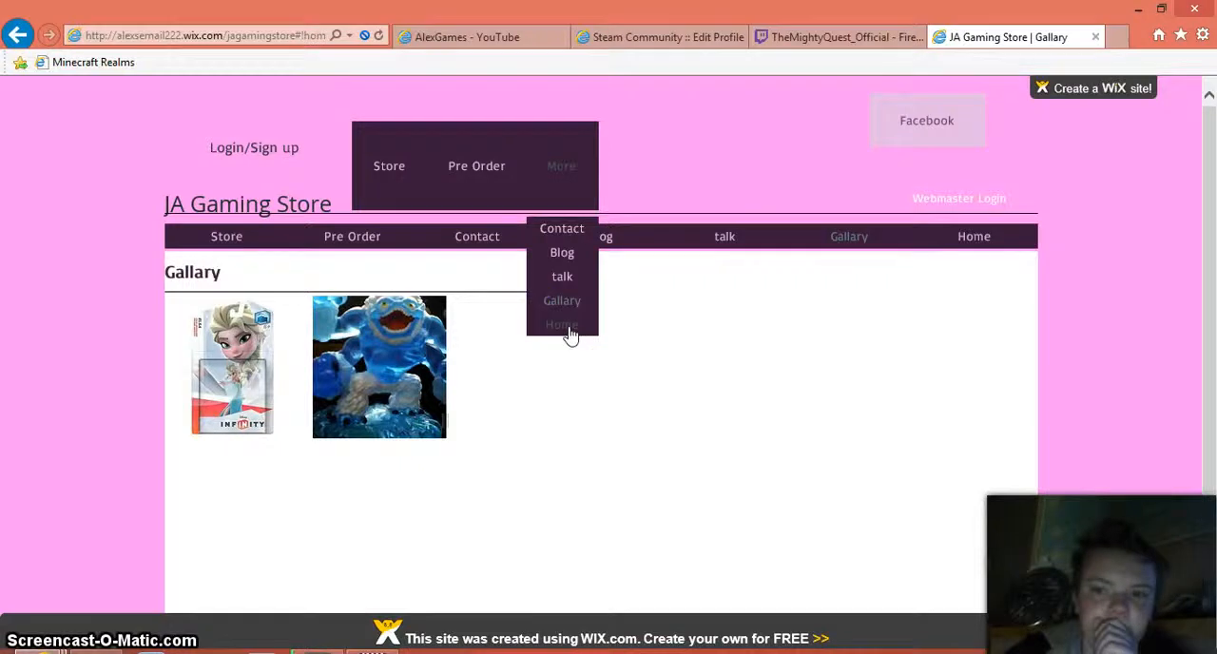
View the Home page's '1.4 Alpha easter spirit, and other stuff' post, then switch to the Twitch tab
{"action": "left_click", "coordinate": [561, 324]}
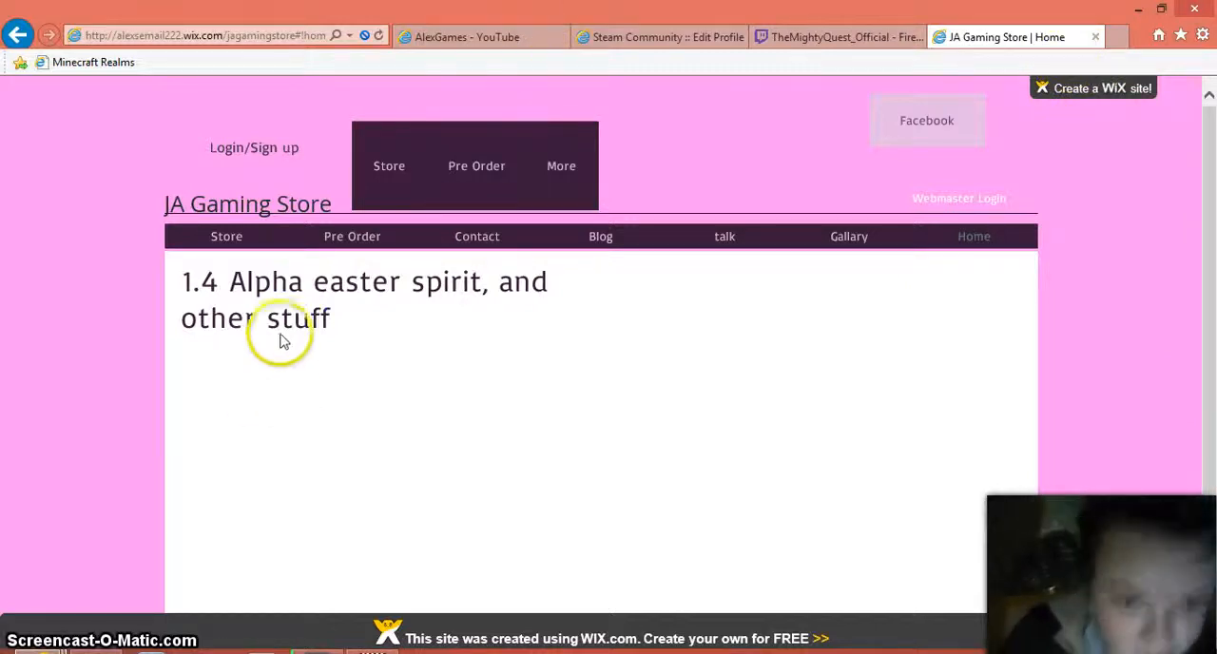
{"action": "mouse_move", "coordinate": [926, 120]}
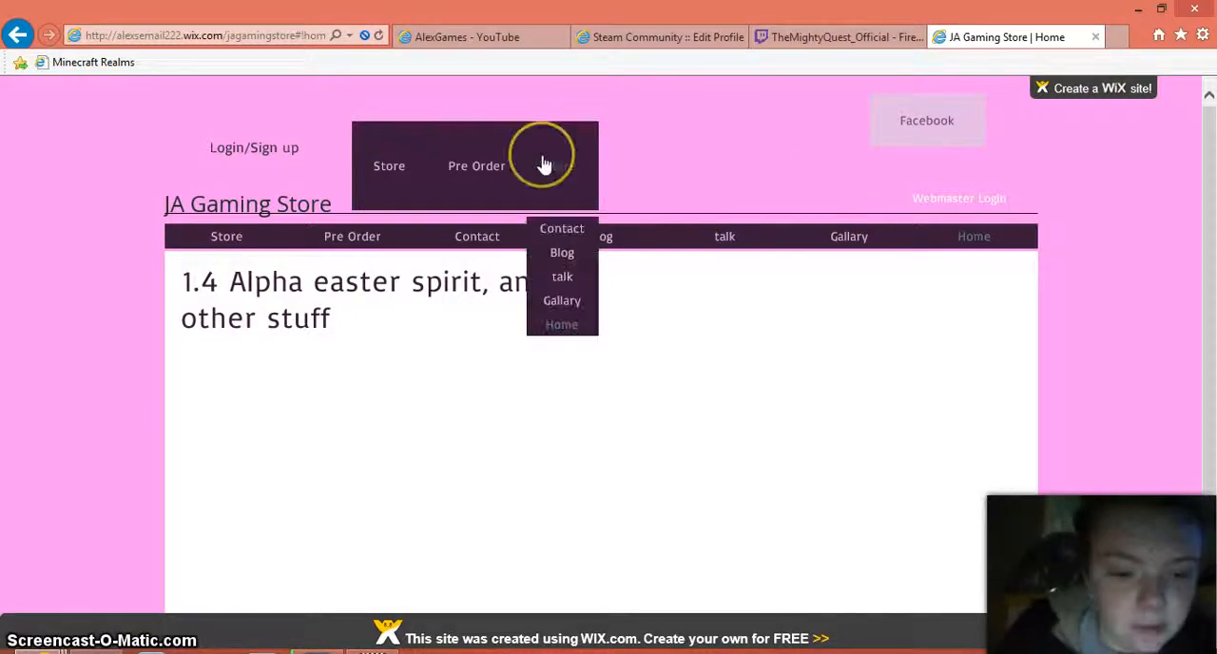
{"action": "scroll", "scroll_direction": "down", "scroll_amount": 3}
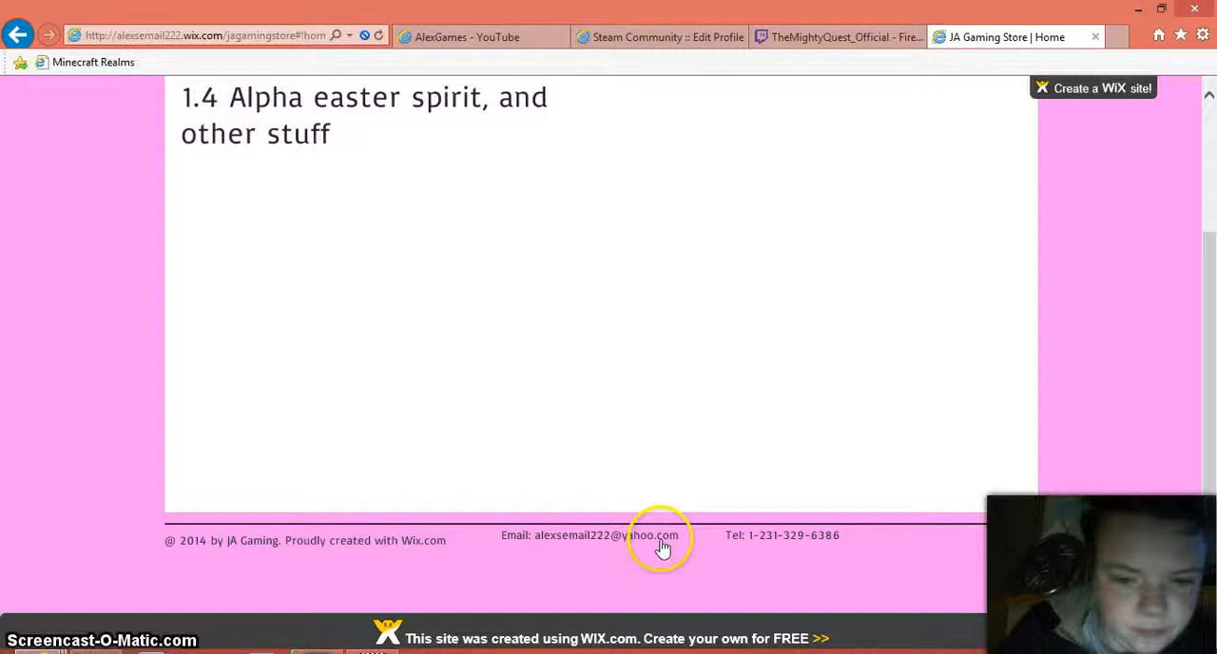
{"action": "mouse_move", "coordinate": [366, 539]}
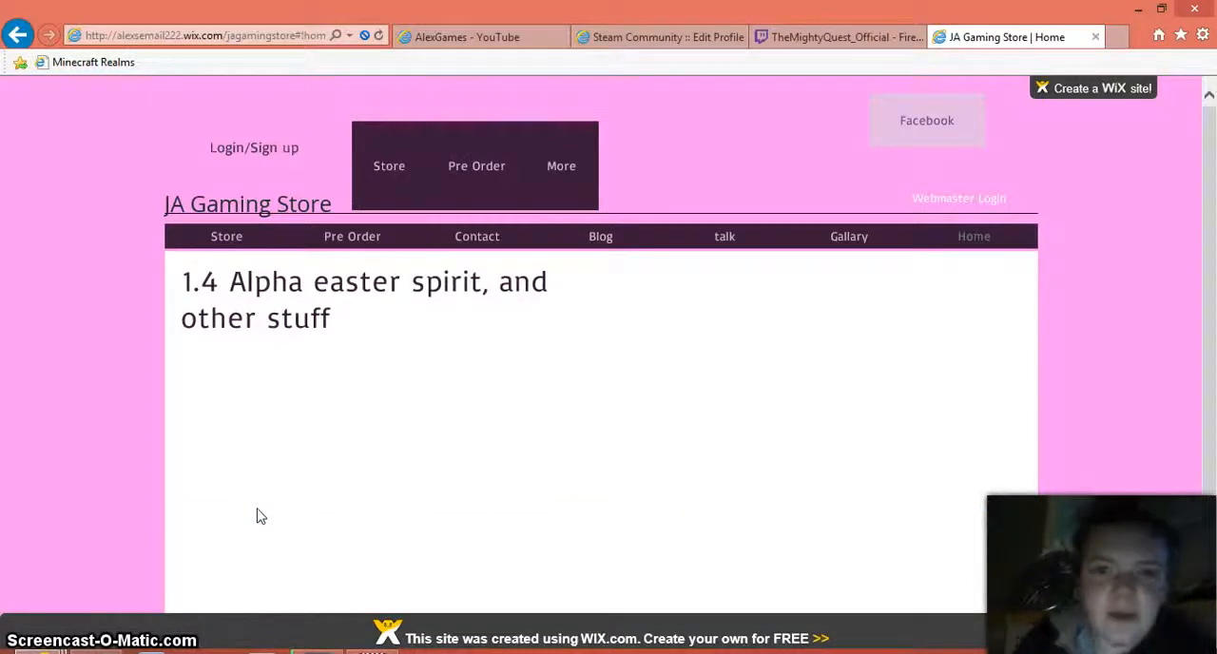
{"action": "left_click", "coordinate": [561, 165]}
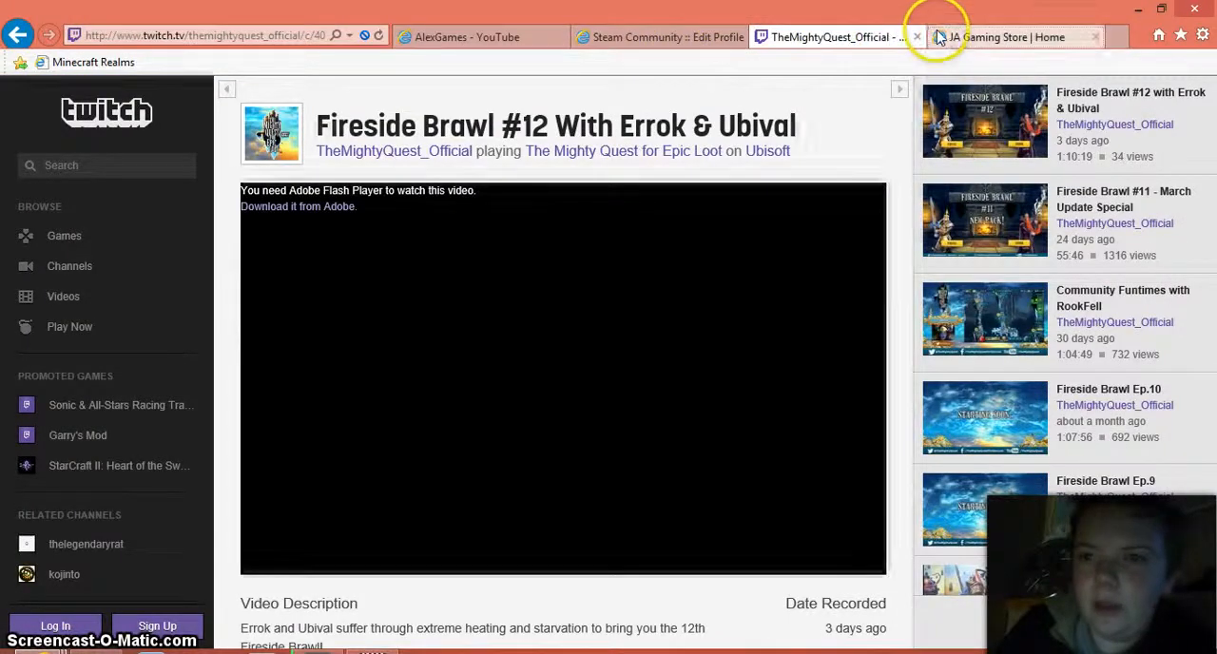
Close the Twitch tab to return to the JA Gaming Store Home page
{"action": "left_click", "coordinate": [915, 36]}
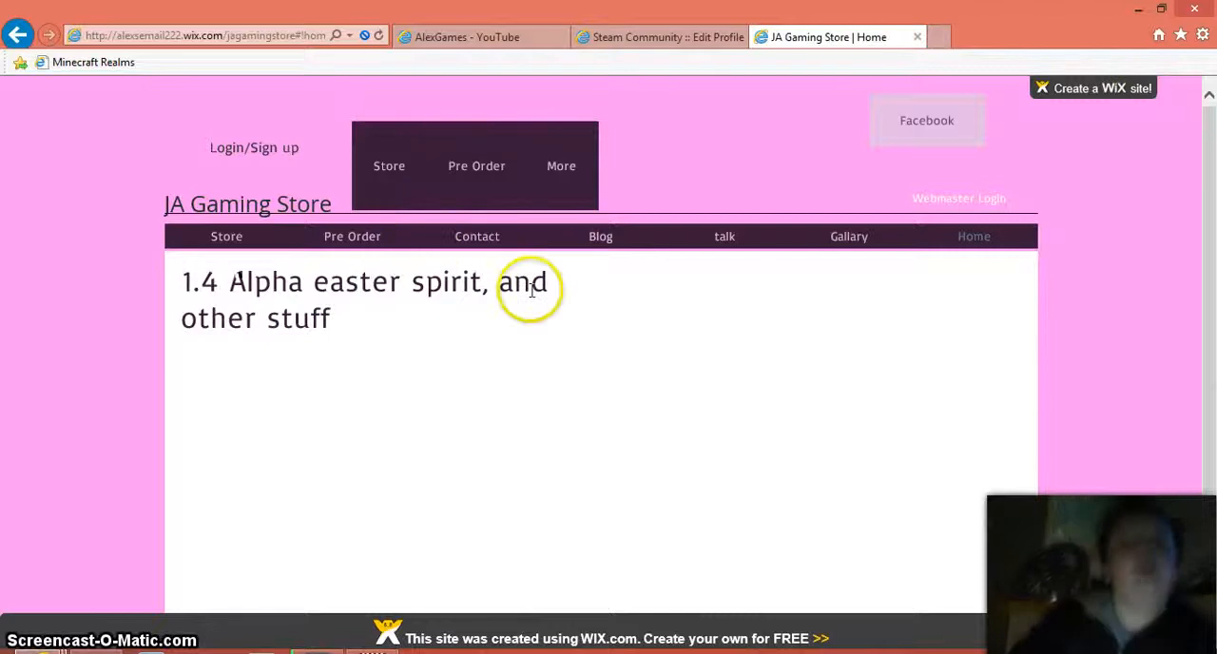
{"action": "mouse_move", "coordinate": [493, 236]}
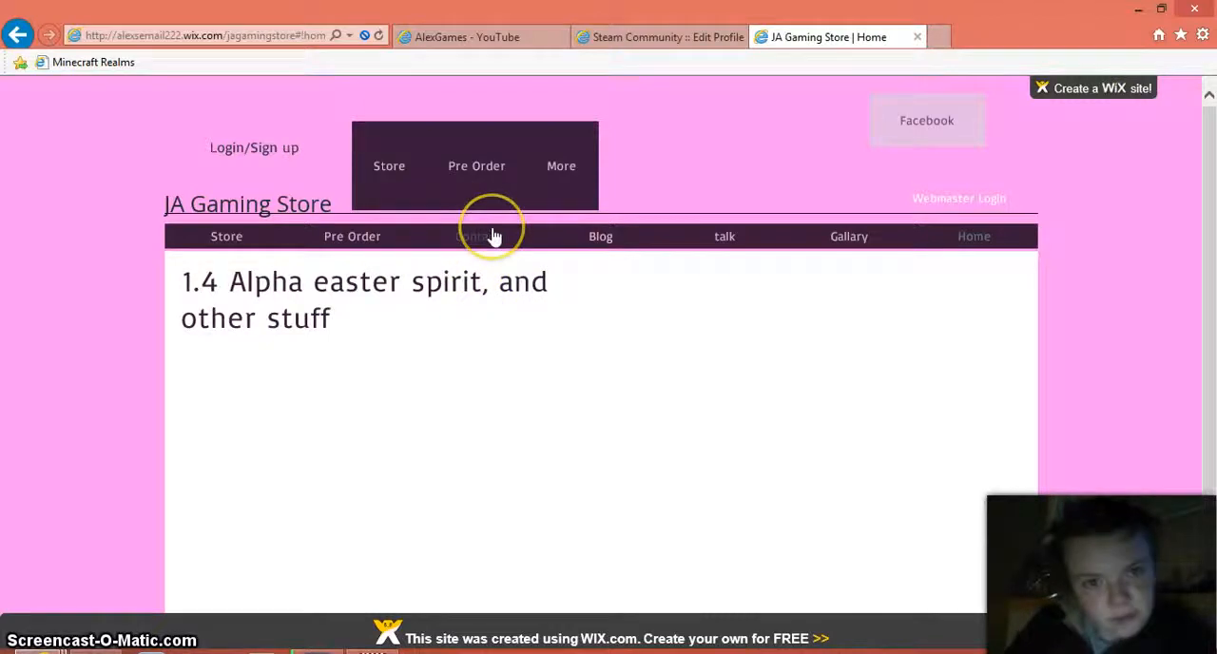